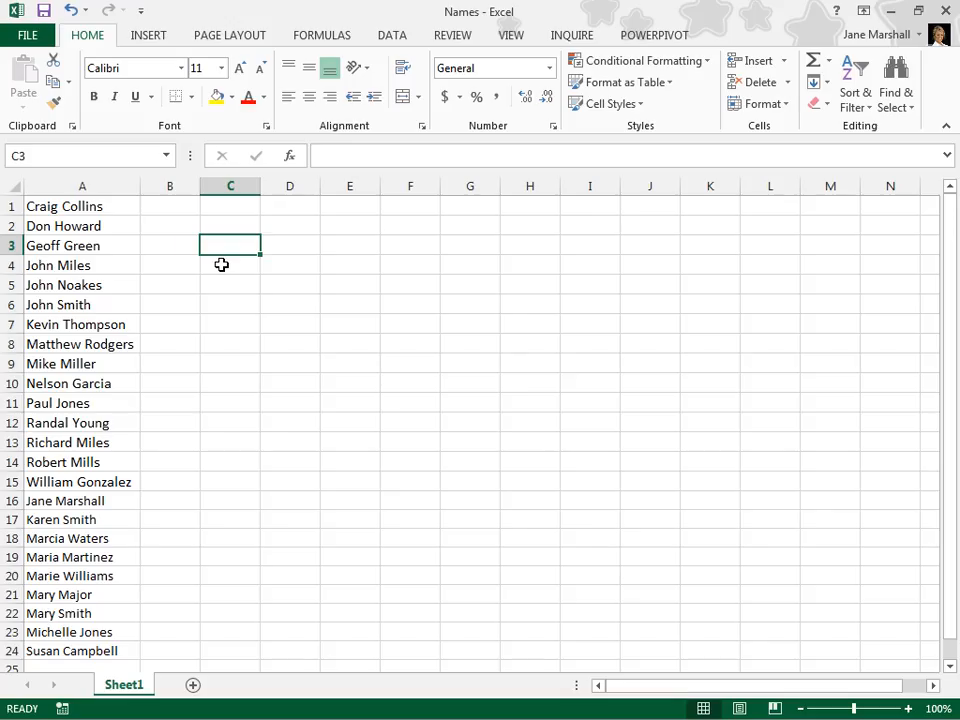
{"action": "mouse_move", "coordinate": [92, 218]}
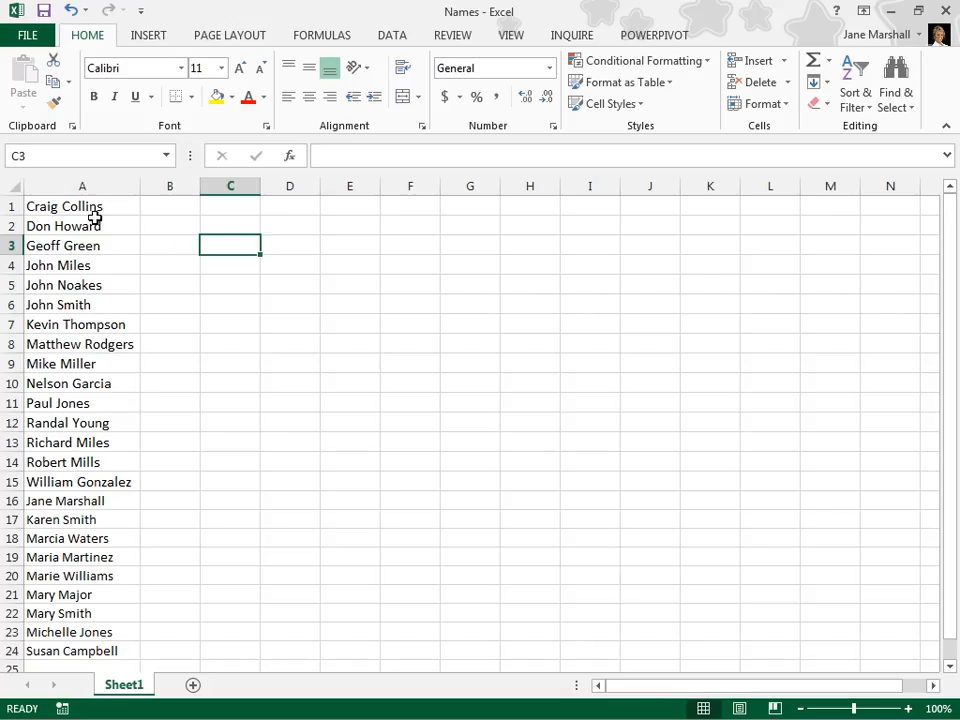
- Enter 'Craig' in B1 and start 'Don' in B2 to trigger first-name Flash Fill
{"action": "left_click", "coordinate": [170, 206]}
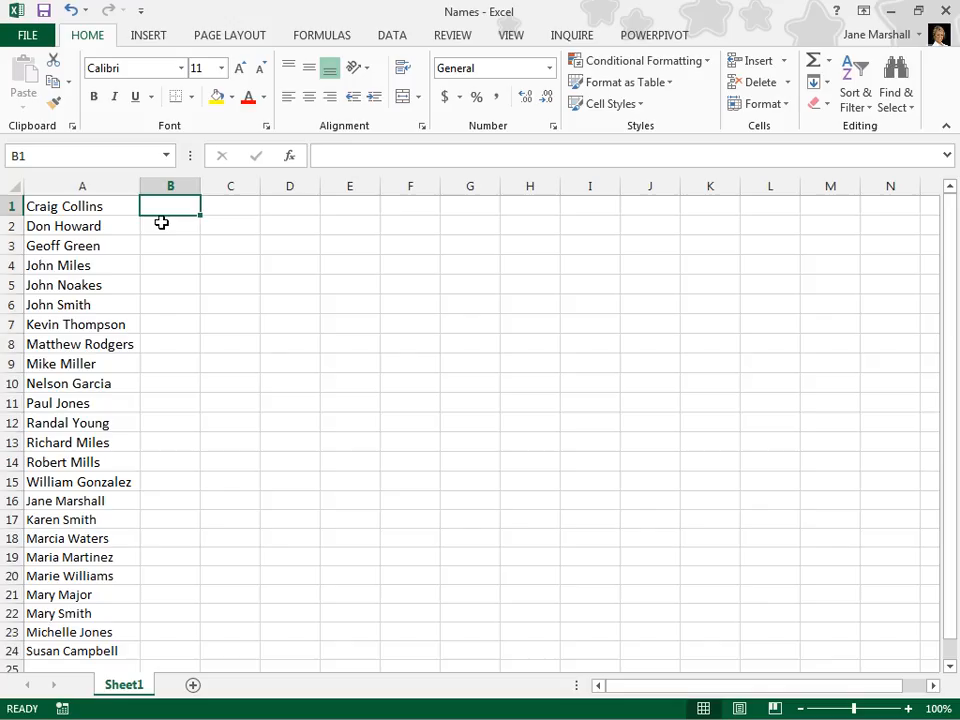
{"action": "type", "text": "Craig"}
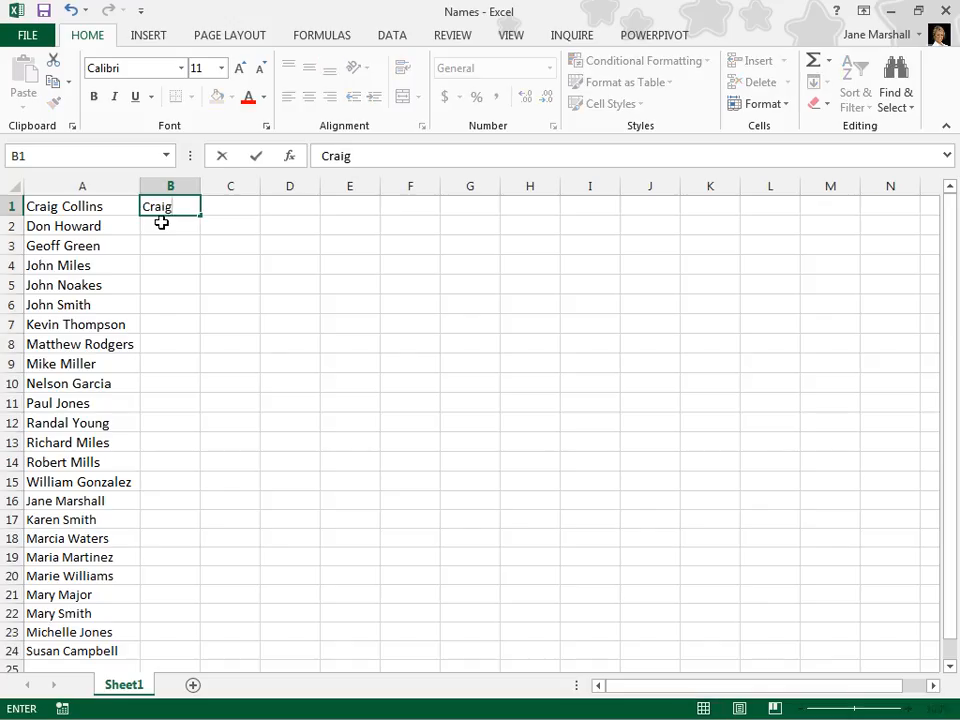
{"action": "key", "text": "Enter"}
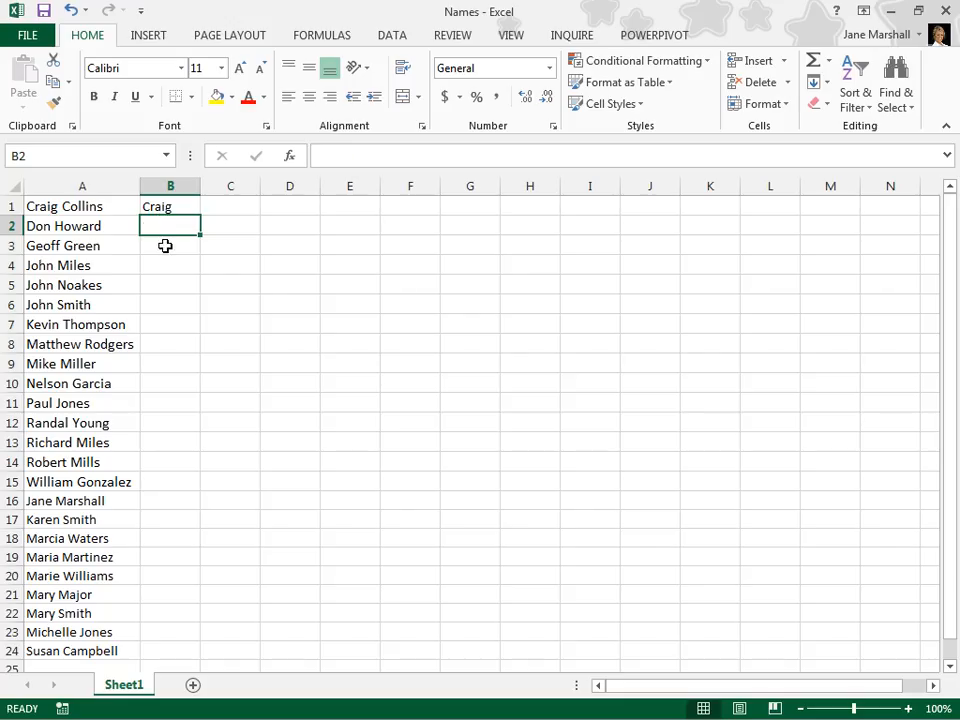
{"action": "type", "text": "Don"}
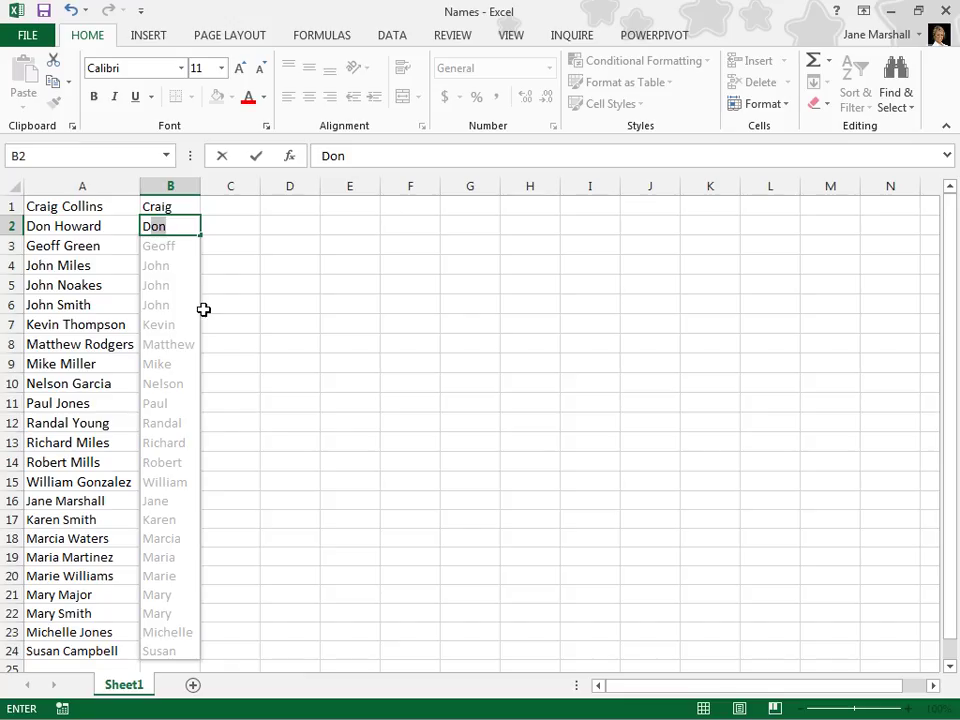
{"action": "mouse_move", "coordinate": [214, 388]}
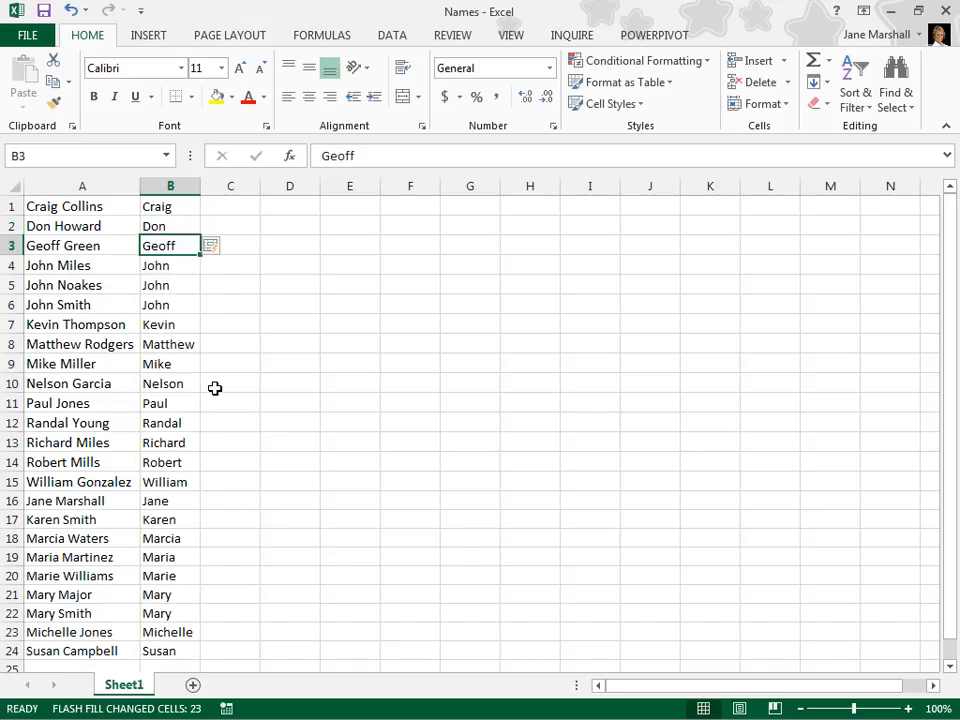
- Start typing 'Collins' in C1 to Flash Fill last names into column C
{"action": "left_click", "coordinate": [230, 206]}
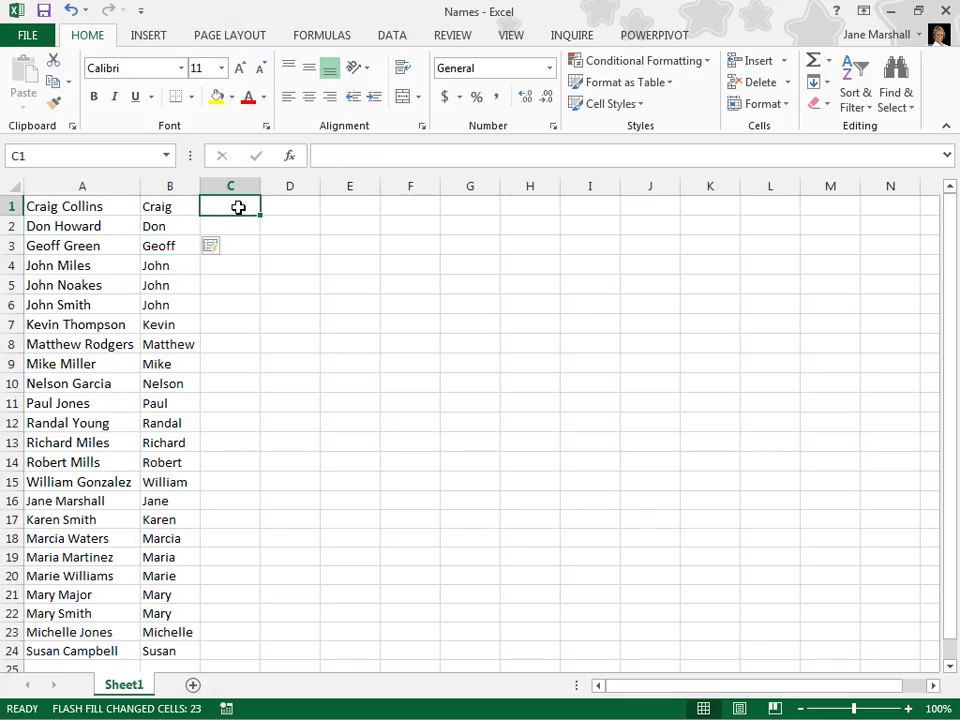
{"action": "type", "text": "Collins"}
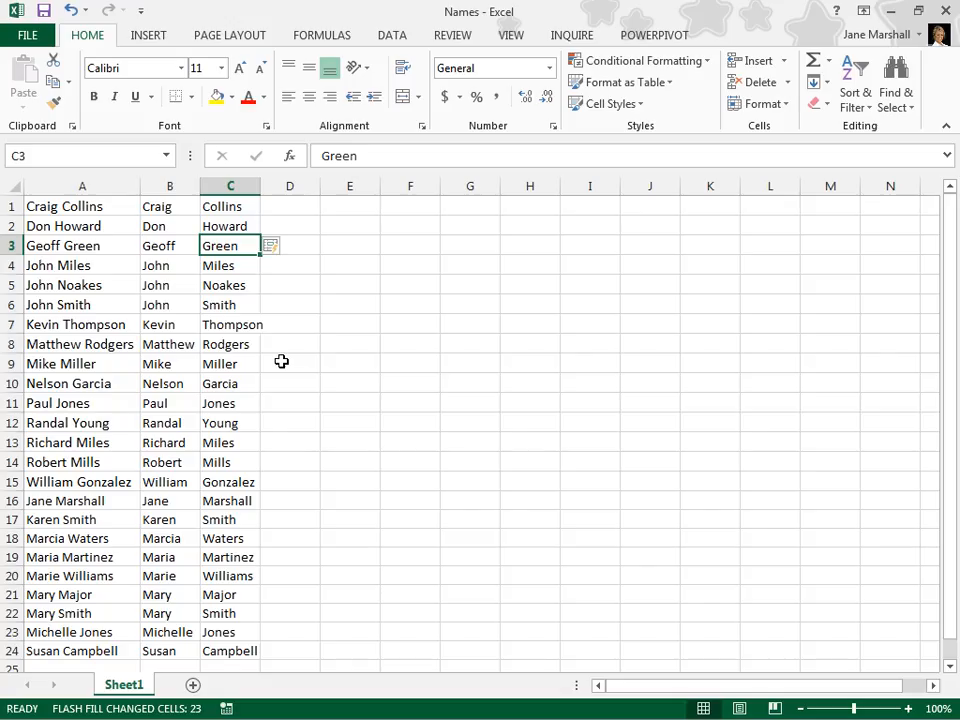
{"action": "mouse_move", "coordinate": [372, 130]}
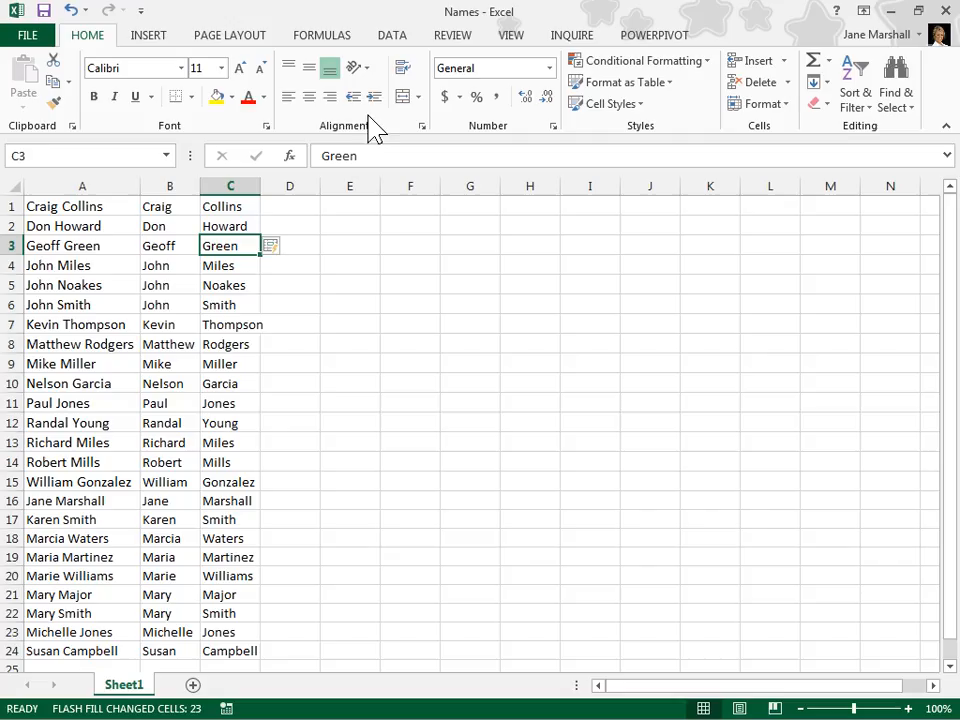
- Open the Data ribbon to reveal Text to Columns and other data tools
{"action": "left_click", "coordinate": [391, 34]}
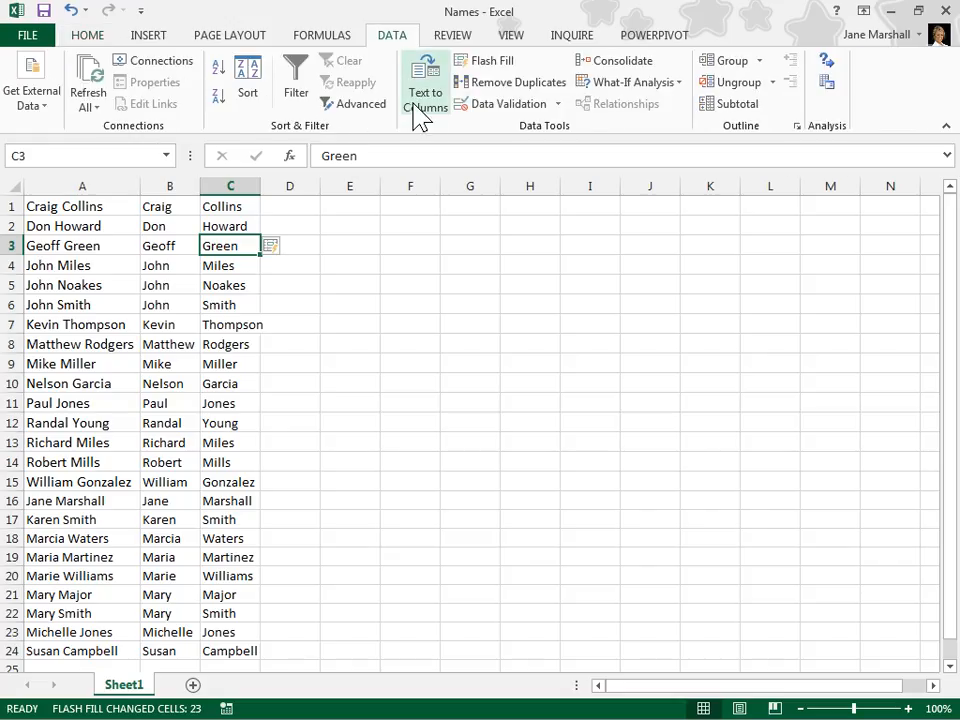
{"action": "mouse_move", "coordinate": [424, 85]}
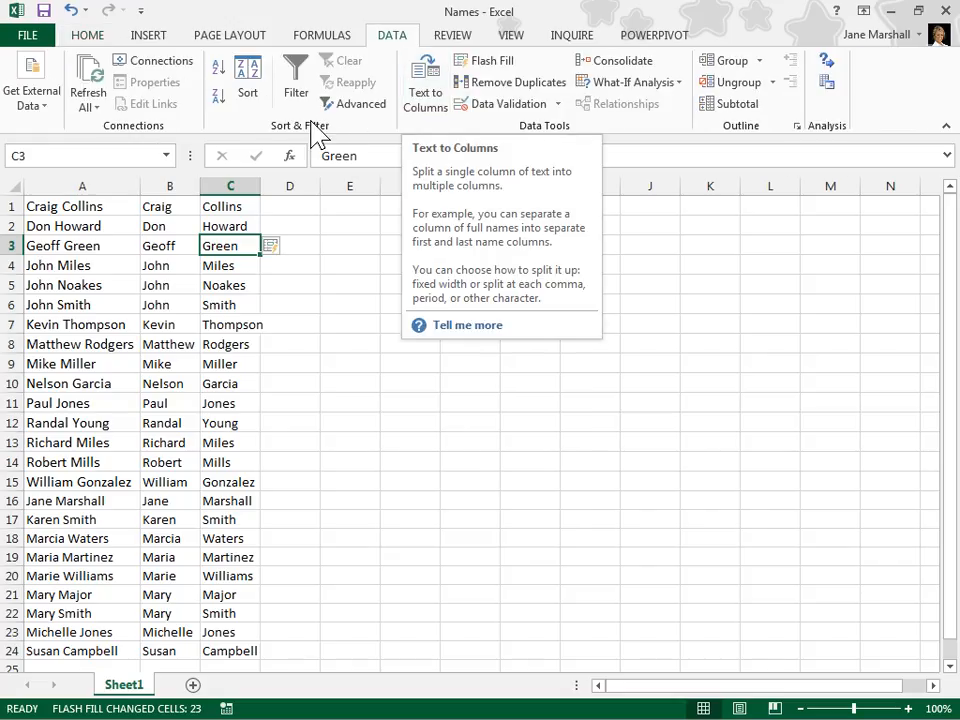